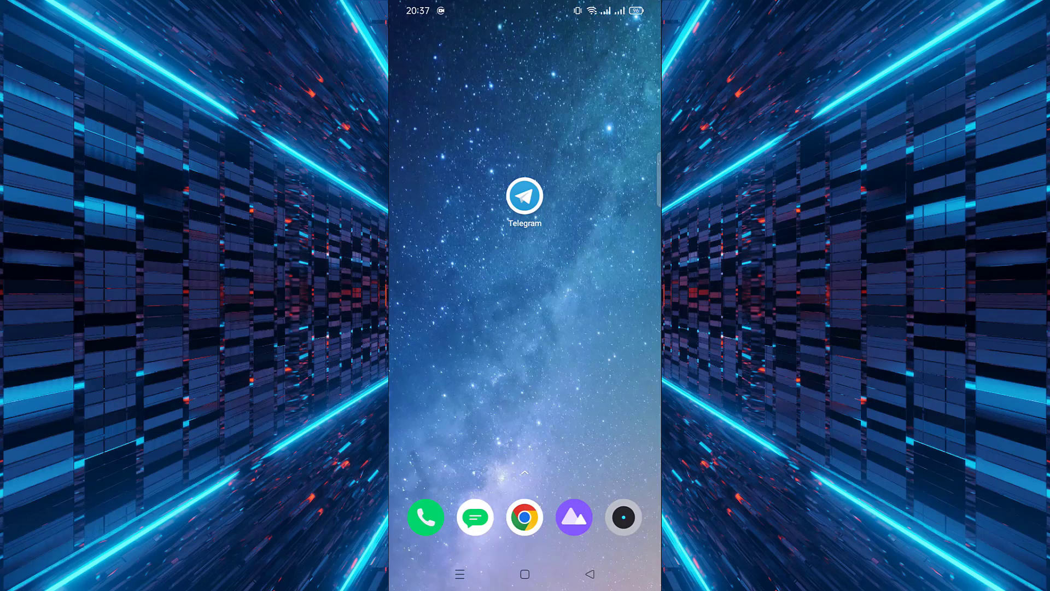
- Launch Telegram from the Android home screen to reach its welcome chat list
click(524, 196)
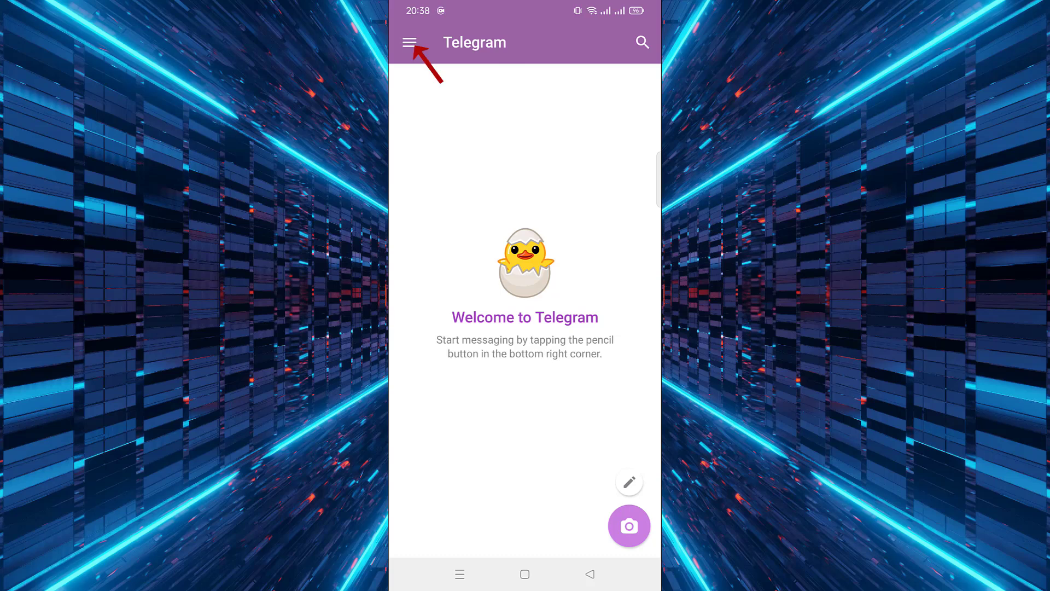
- Go through the main menu and Settings to the Privacy and Security screen
click(411, 42)
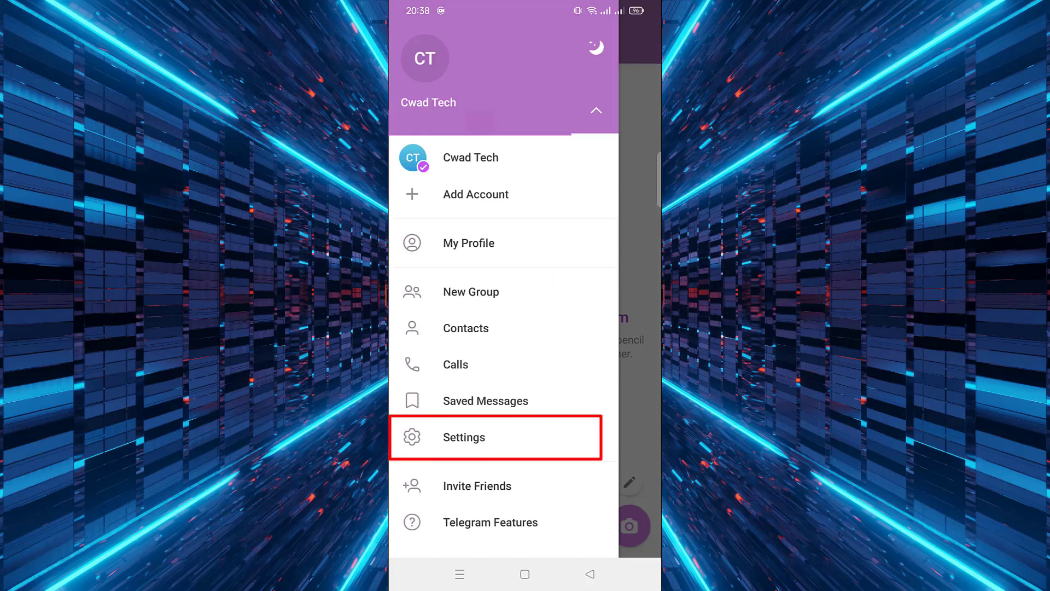
click(463, 437)
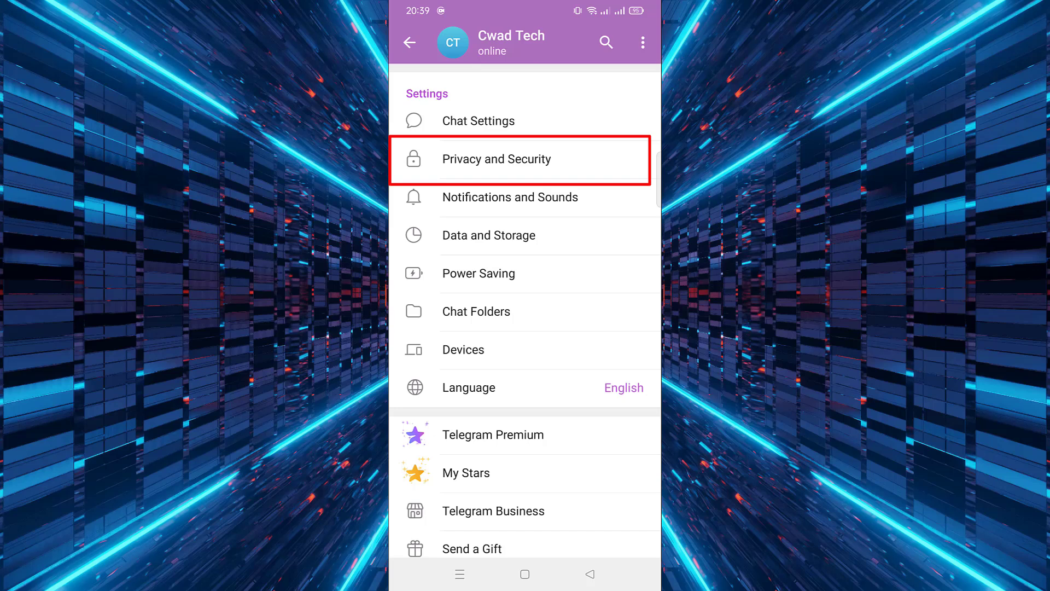
click(495, 159)
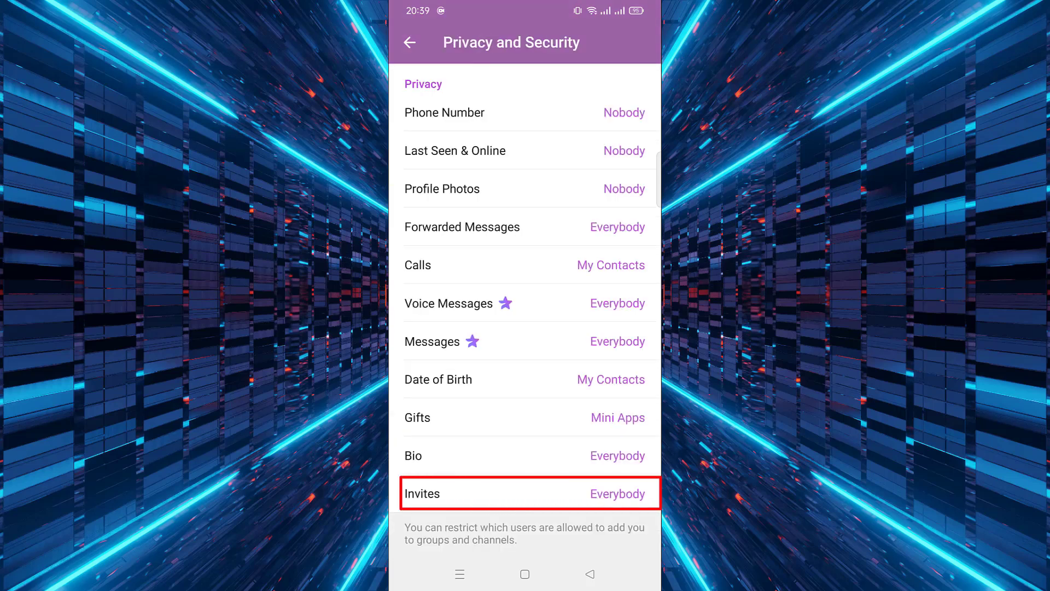
- Change Invites from Everybody to Nobody, save, and return to the privacy list
click(529, 493)
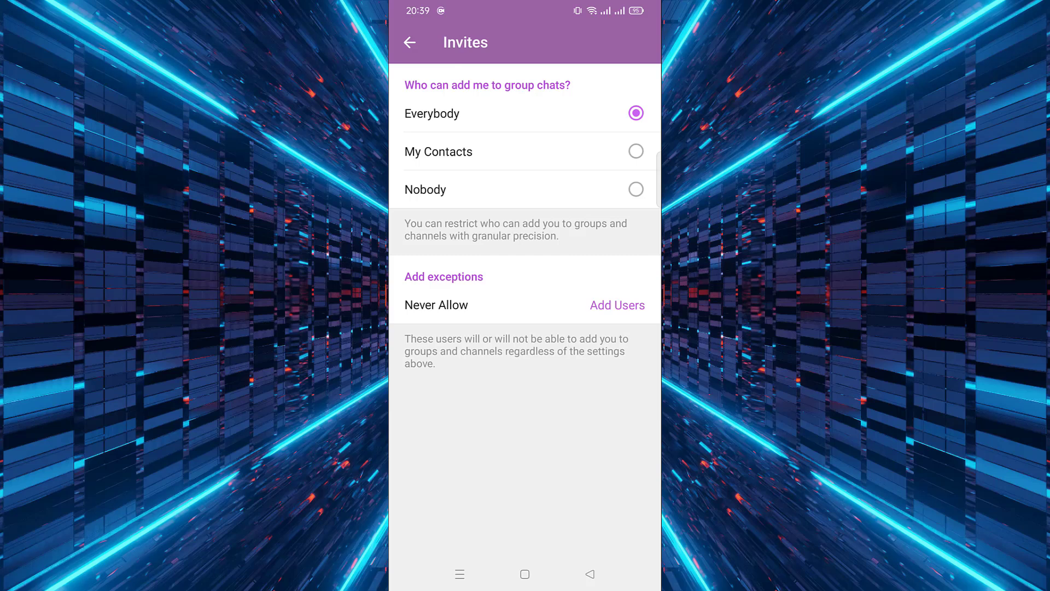
click(525, 189)
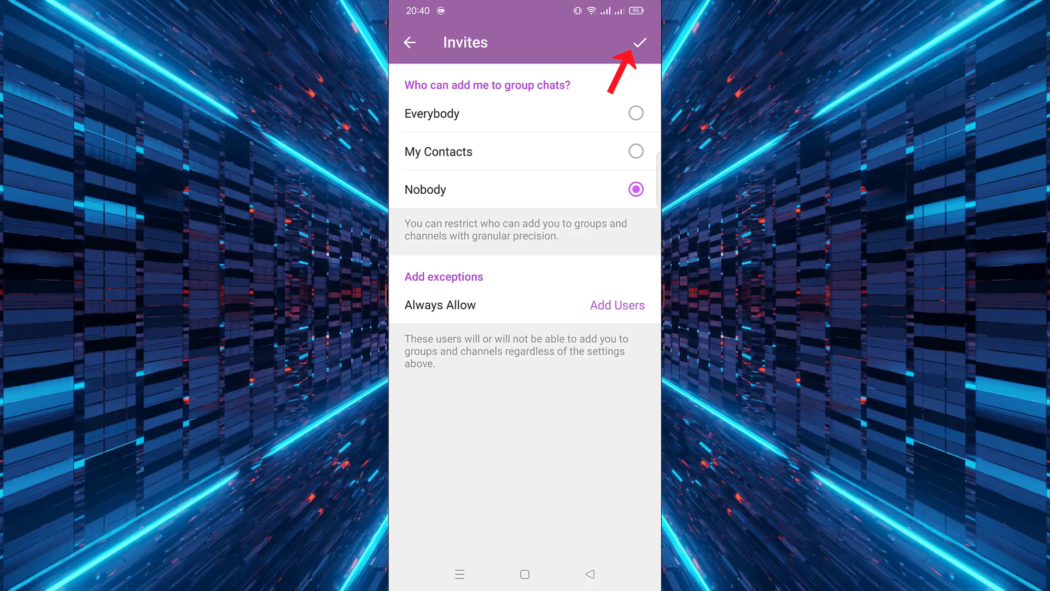
click(636, 42)
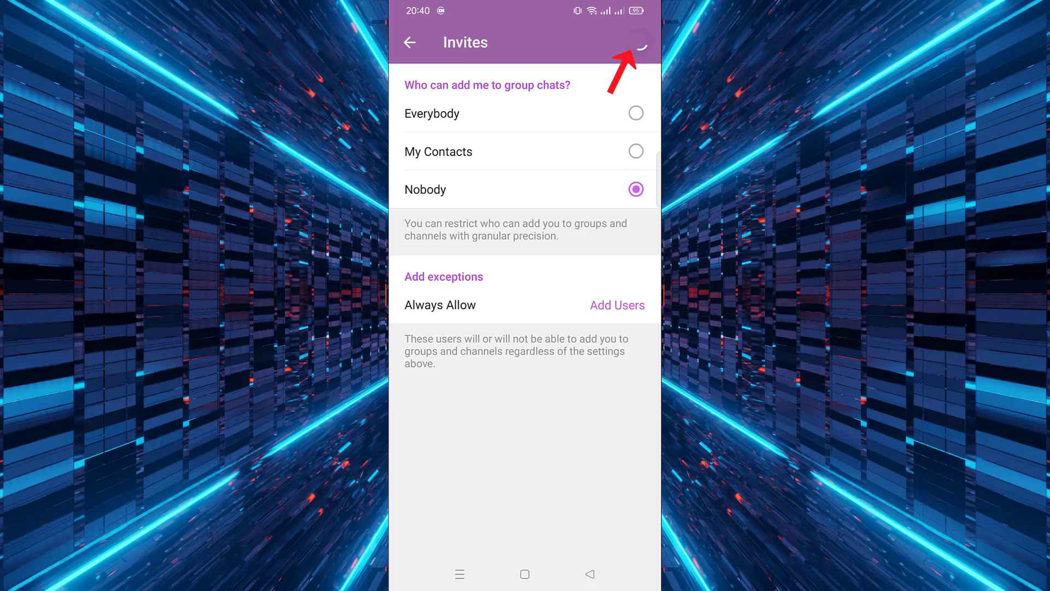
click(409, 42)
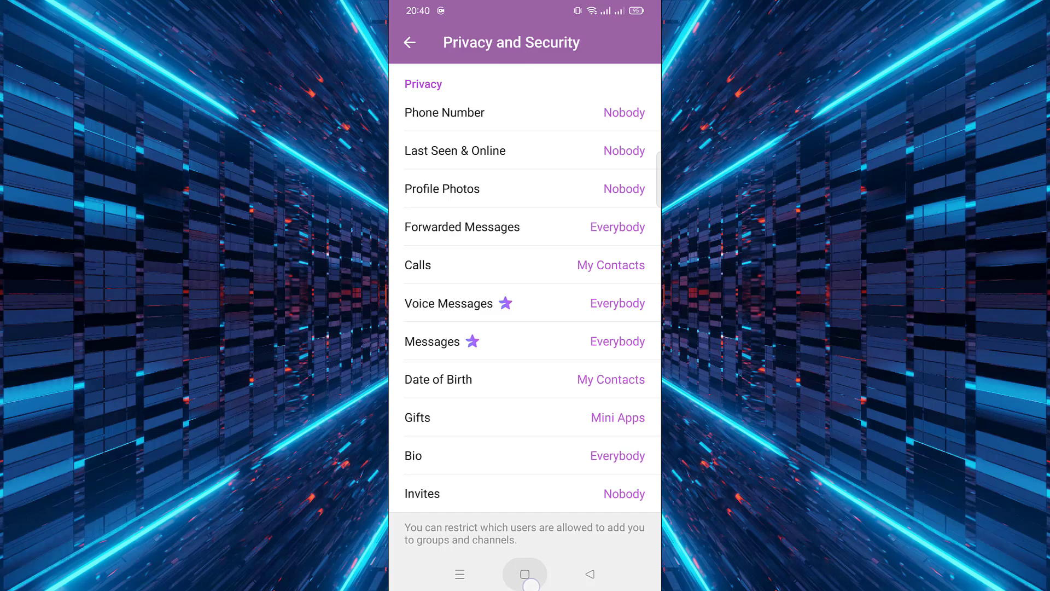